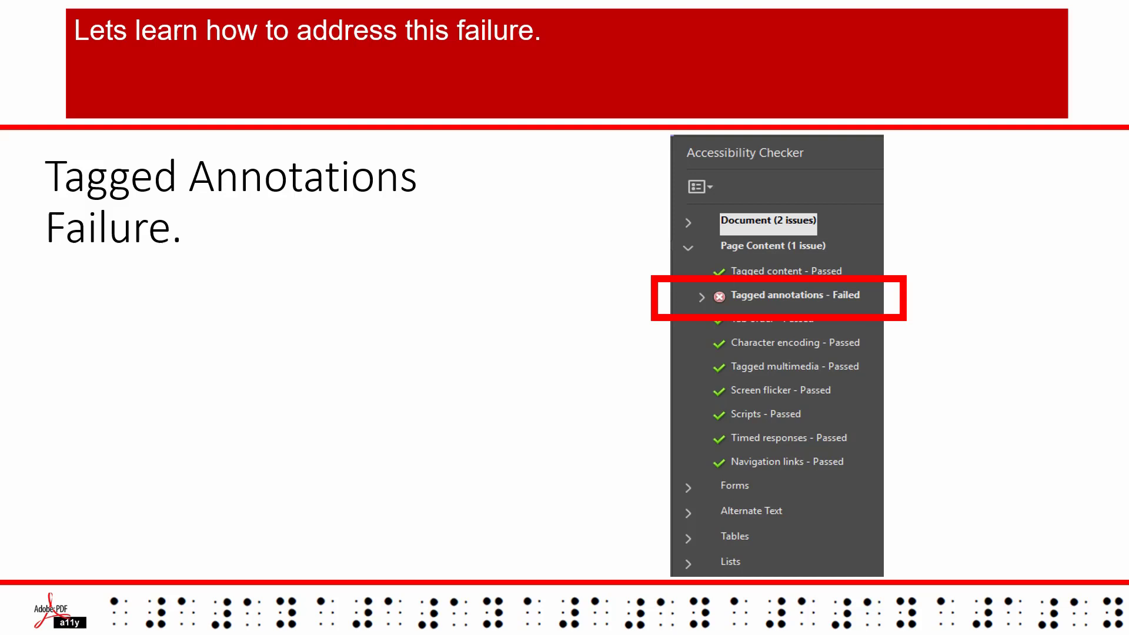
Advance past the locate-tag-from-selection slide to the first Tagging the Link slide.
click(703, 297)
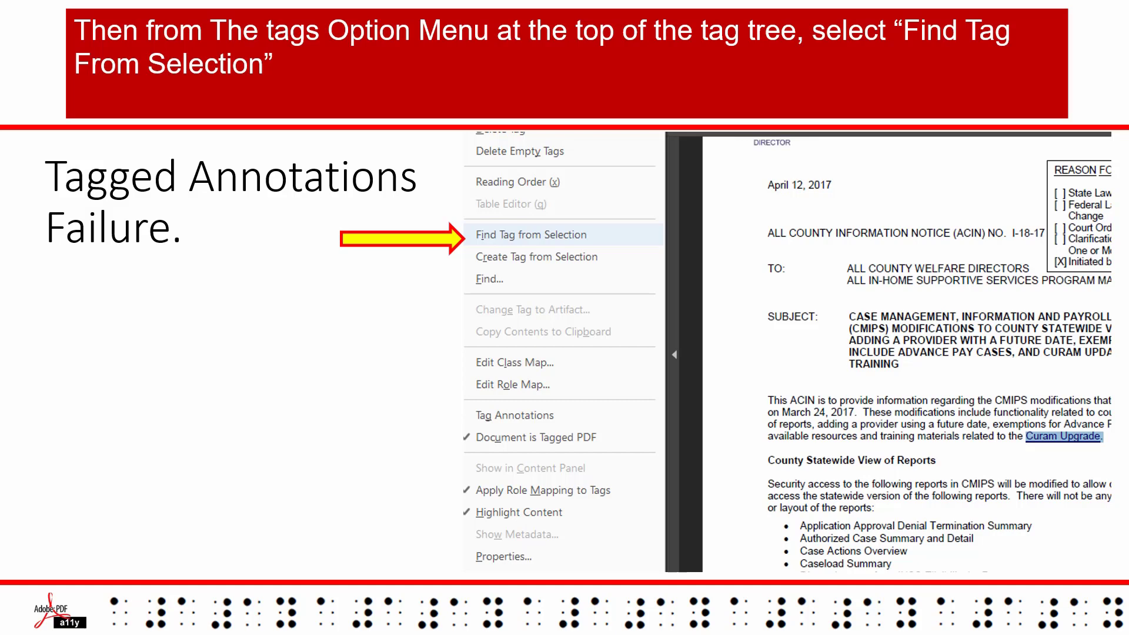
click(532, 234)
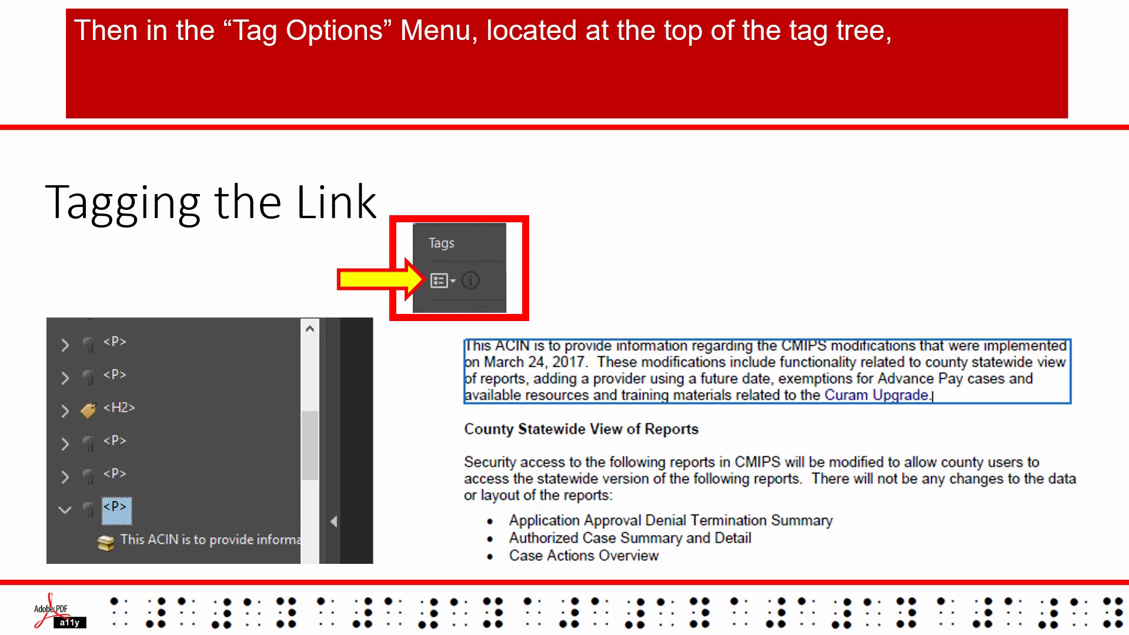
Advance through the Find, Unmarked Links, search and Tag Element slides to the back-to-tag-options slide.
click(437, 281)
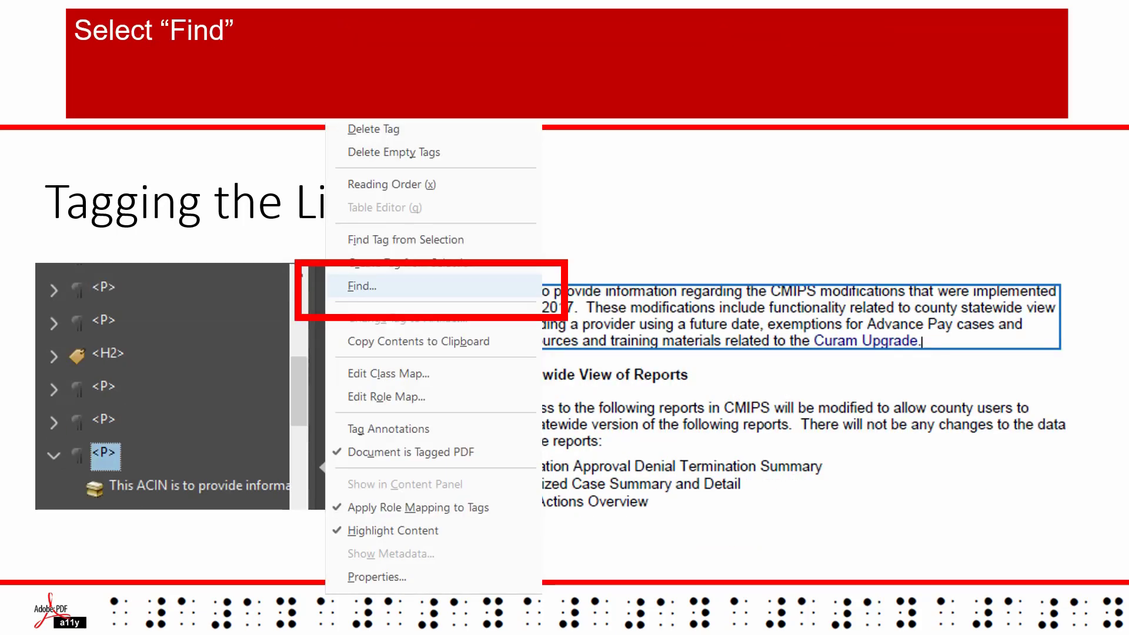
click(361, 286)
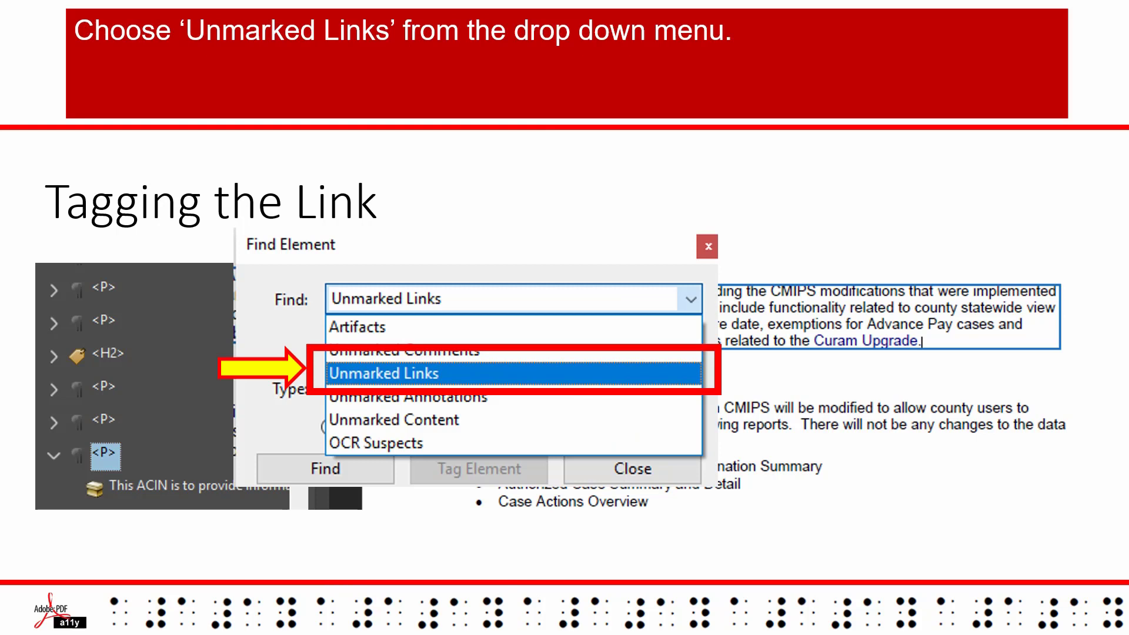
click(385, 373)
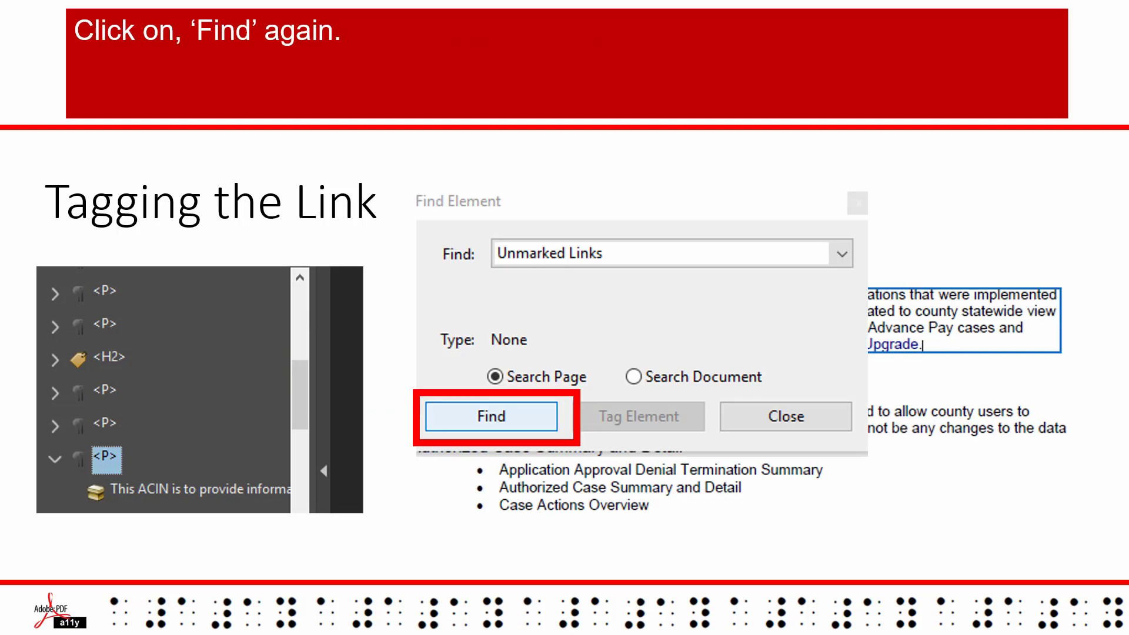
click(492, 416)
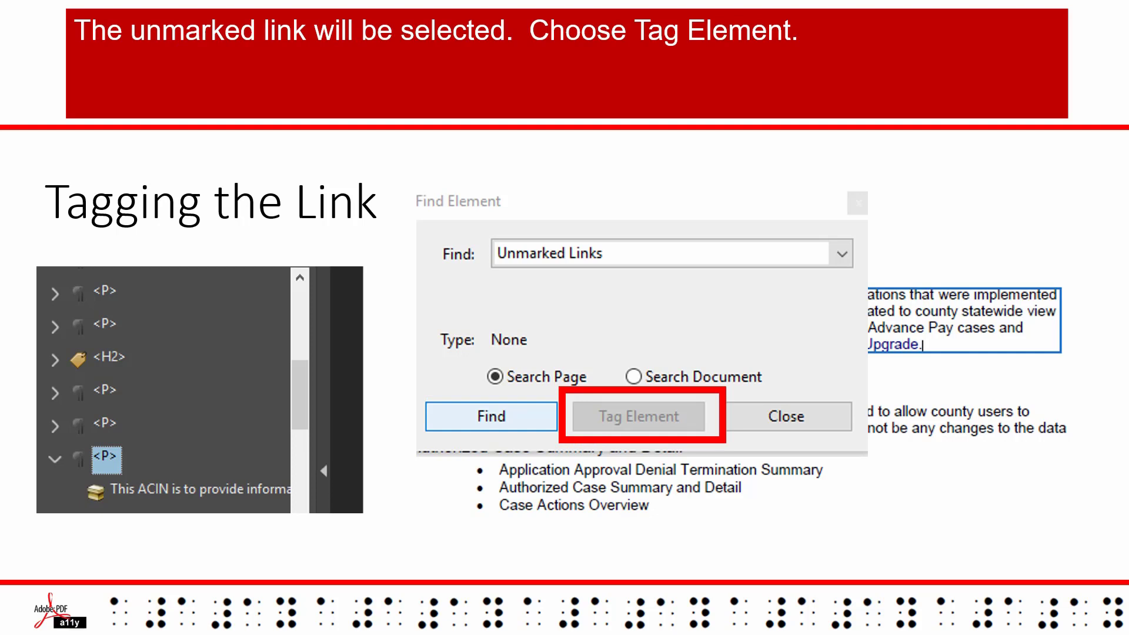
click(639, 416)
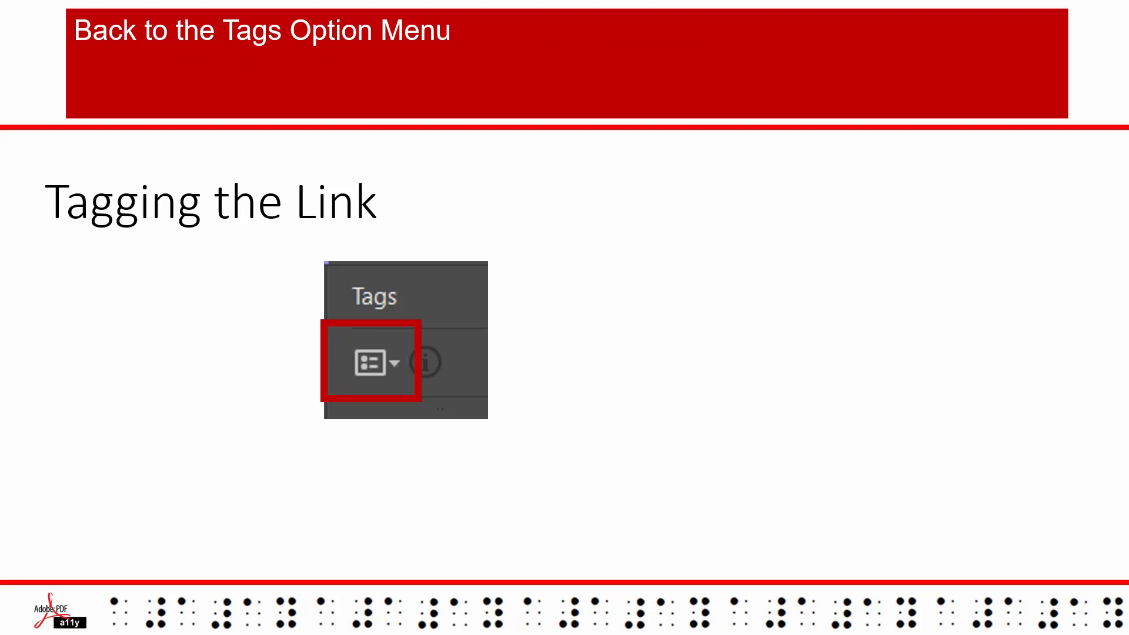
Advance to the New Tag slide choosing Link type, then the Back to Tags Options slide.
click(371, 362)
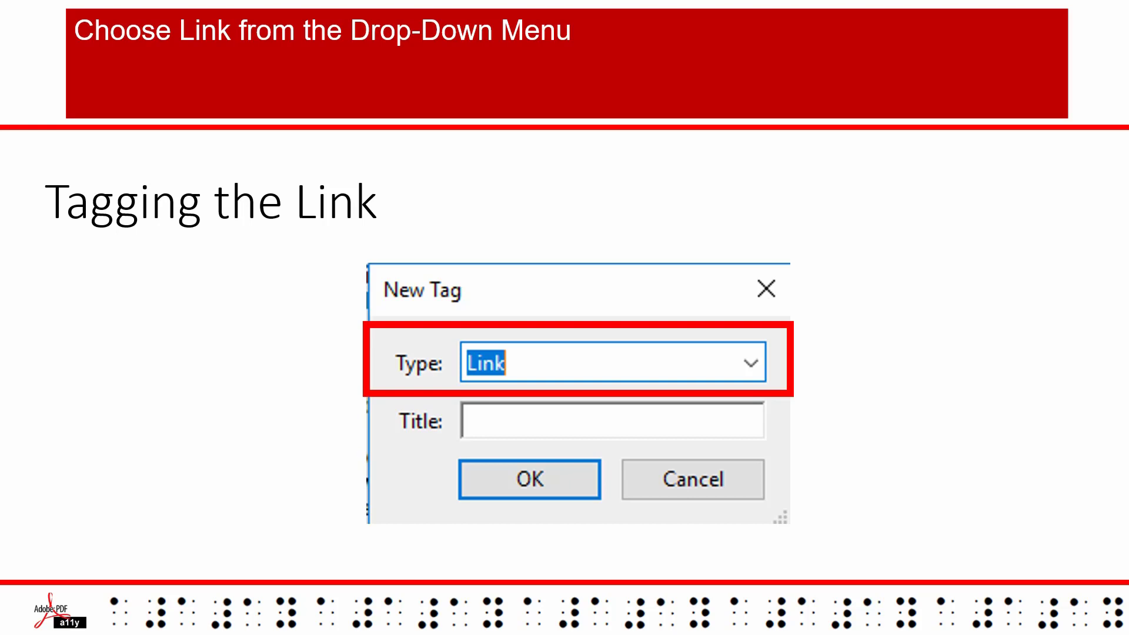
click(528, 478)
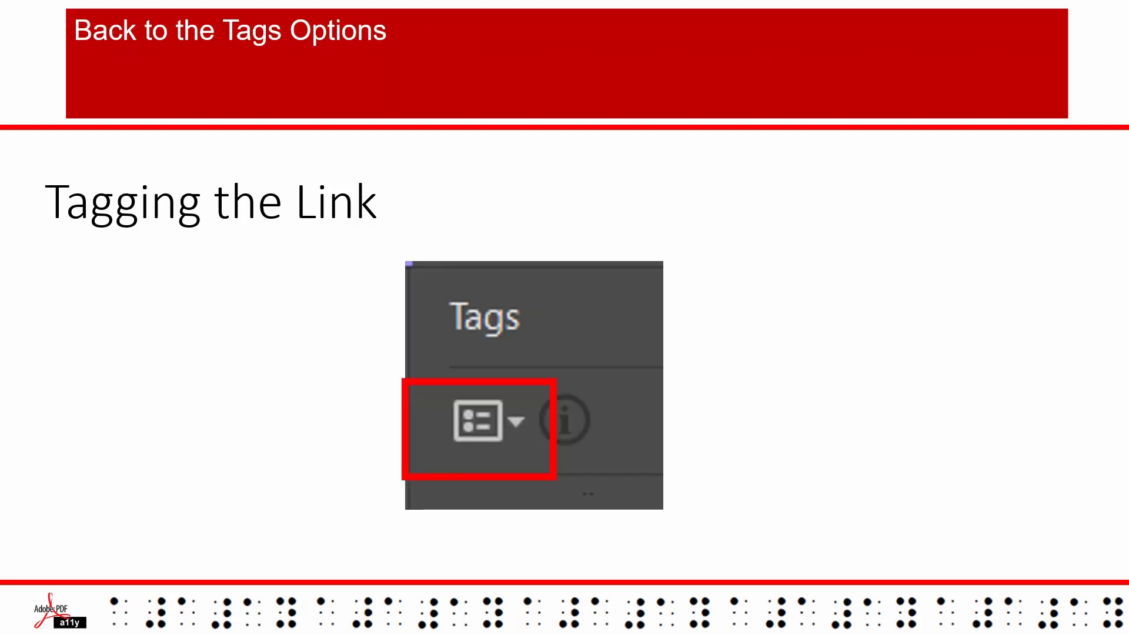
Advance to the Create Tag from Selection slide and on to the Meaningful Hyperlinks slide.
click(476, 422)
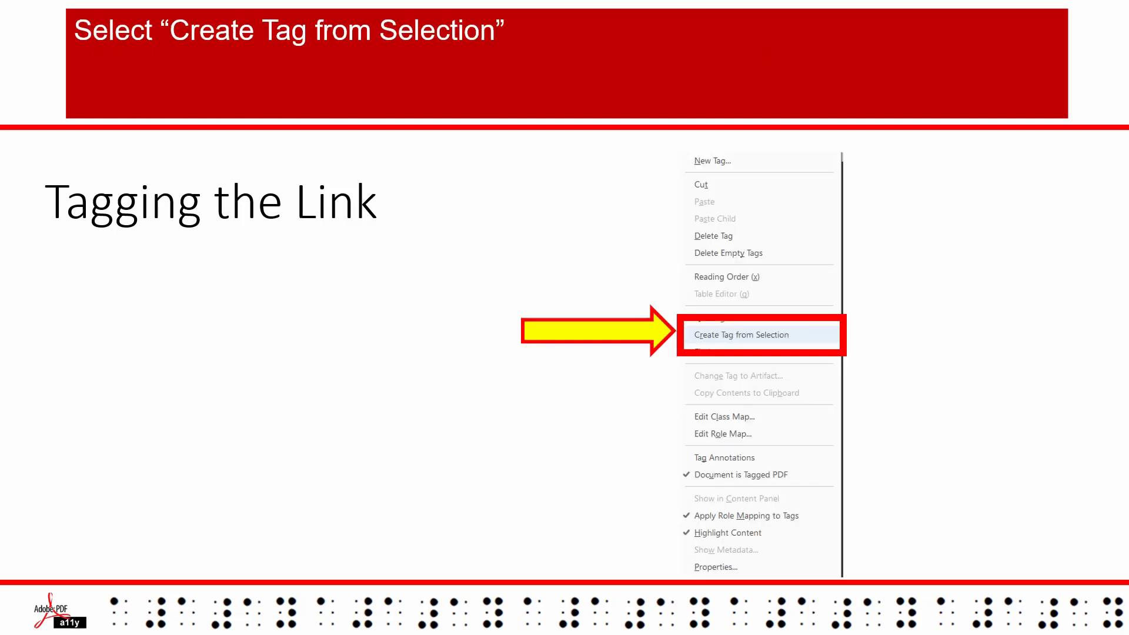
click(742, 334)
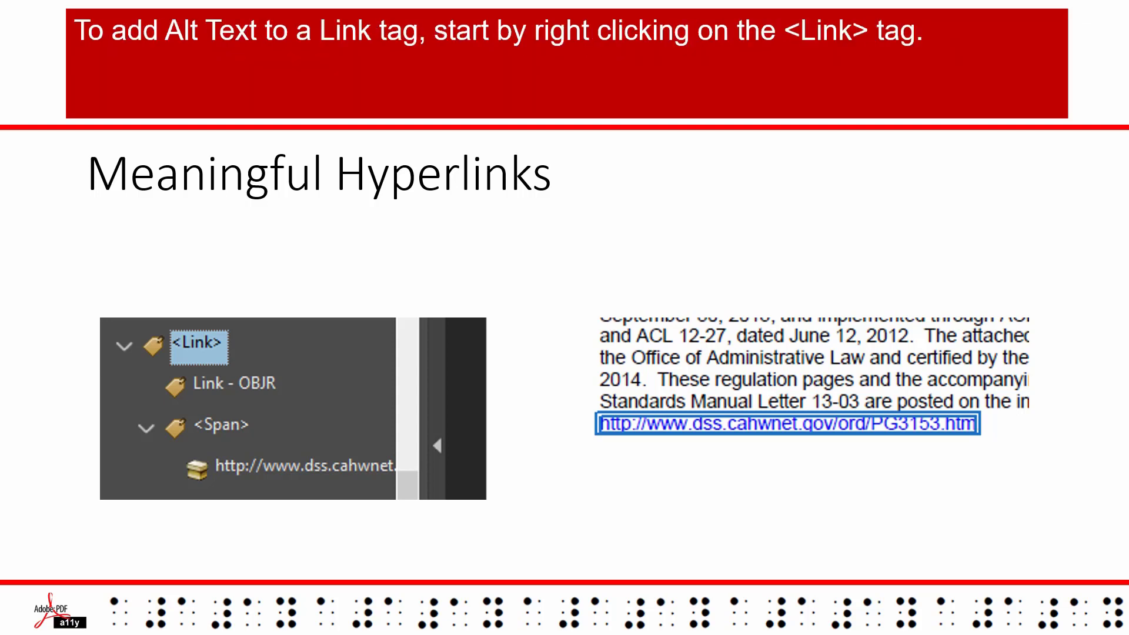
Advance to the Properties slide, then the slide entering the link's alternative text.
right_click(197, 345)
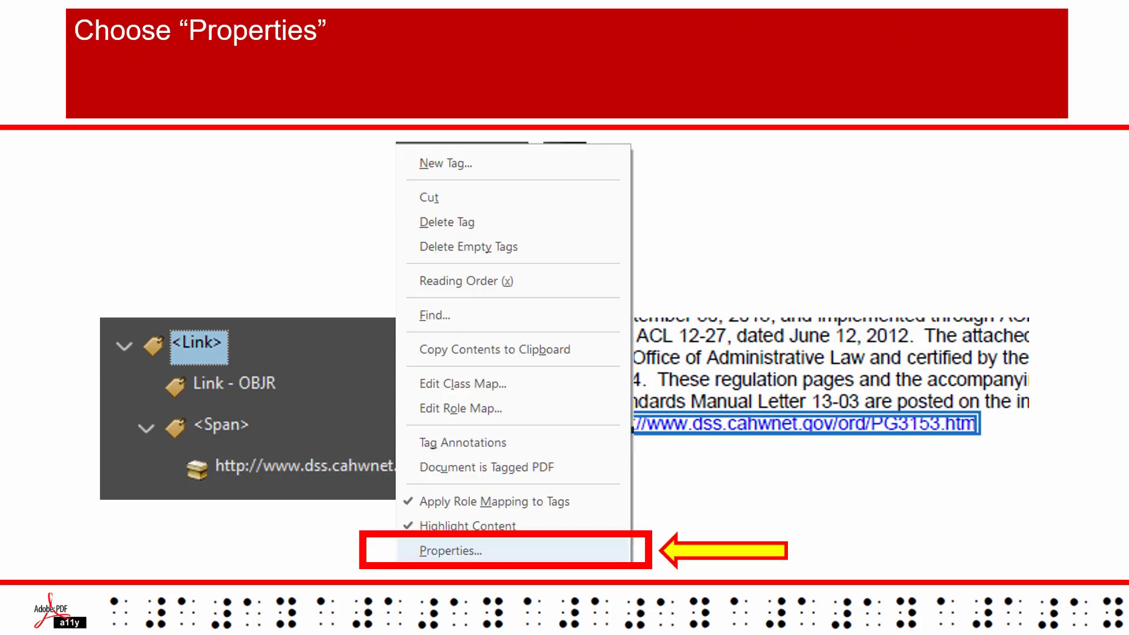
click(448, 551)
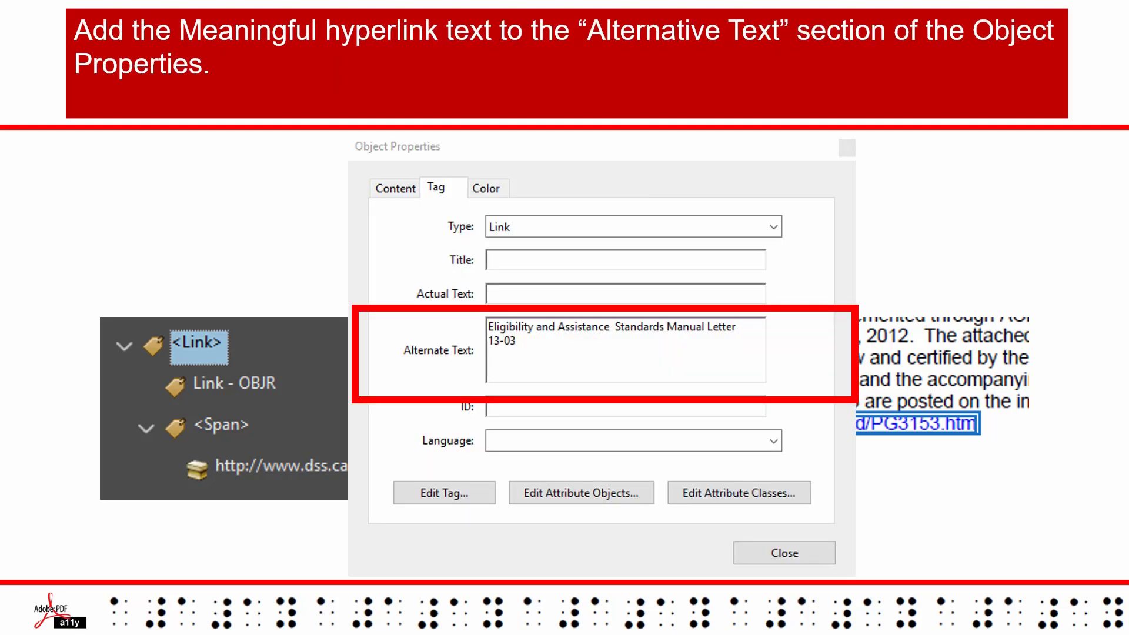